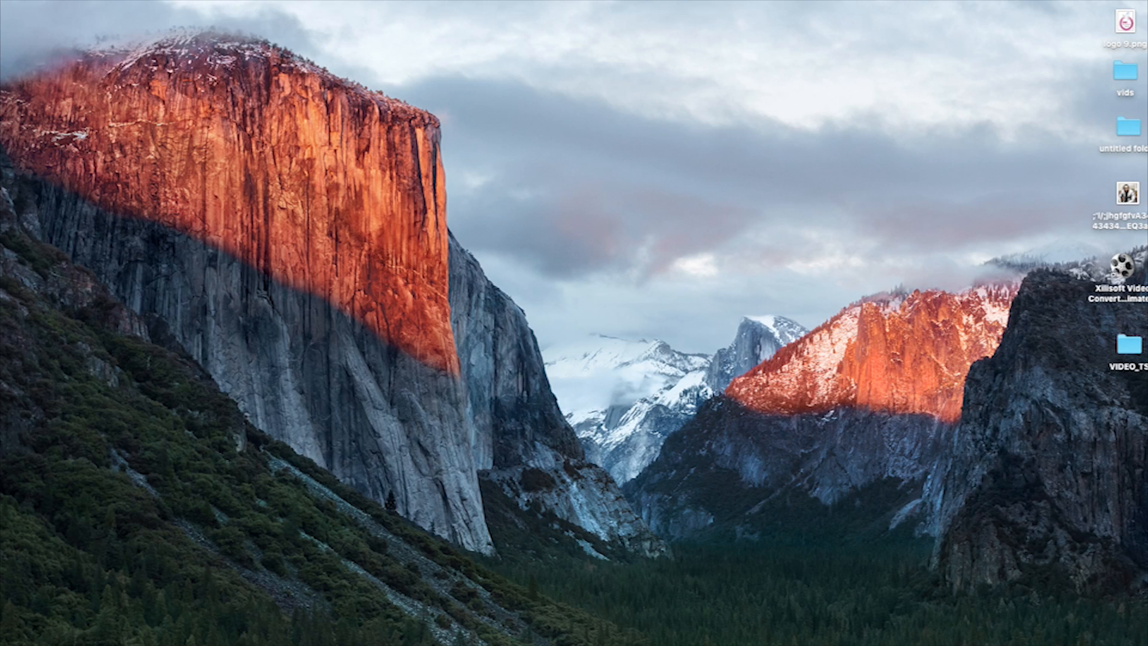
mouse_move(296, 81)
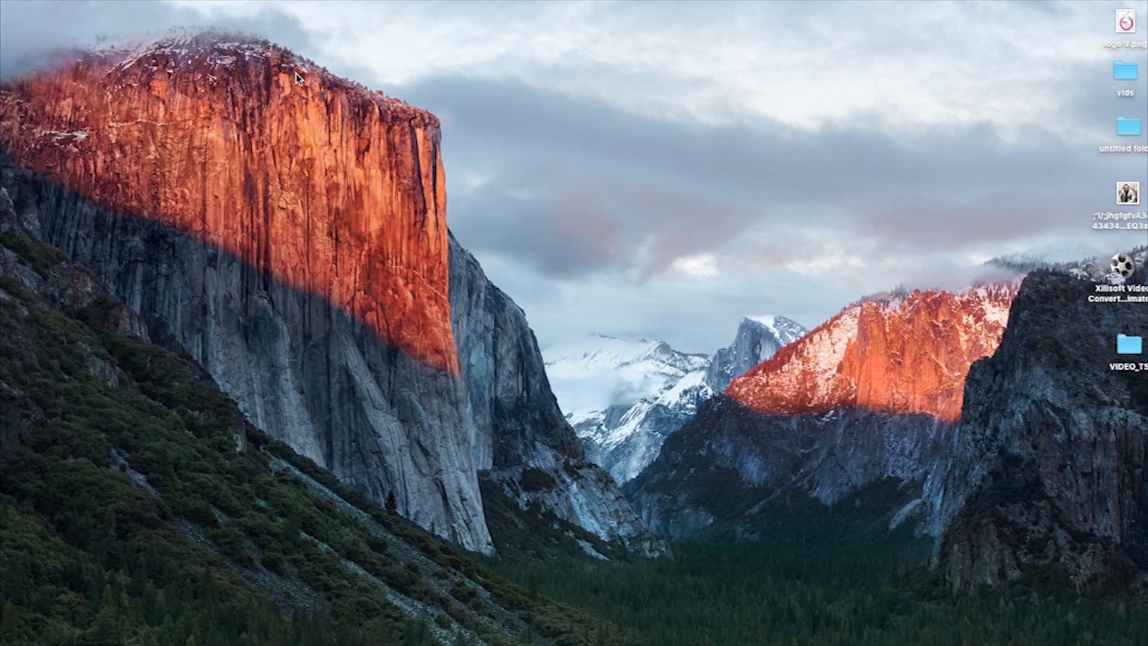
mouse_move(306, 76)
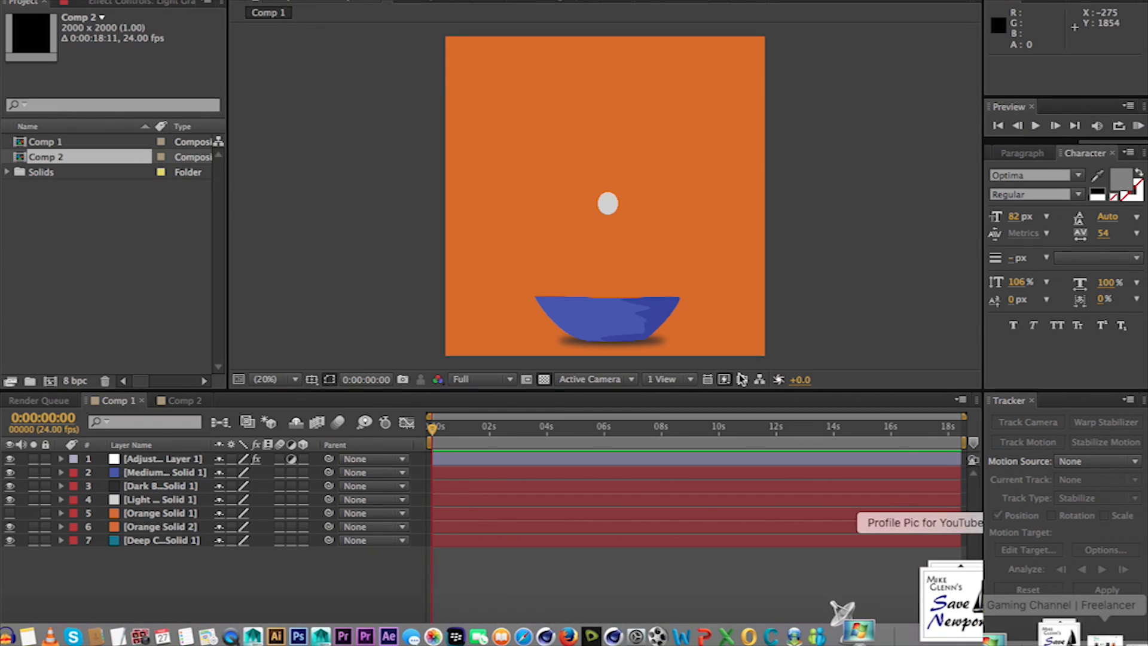
left_click(161, 500)
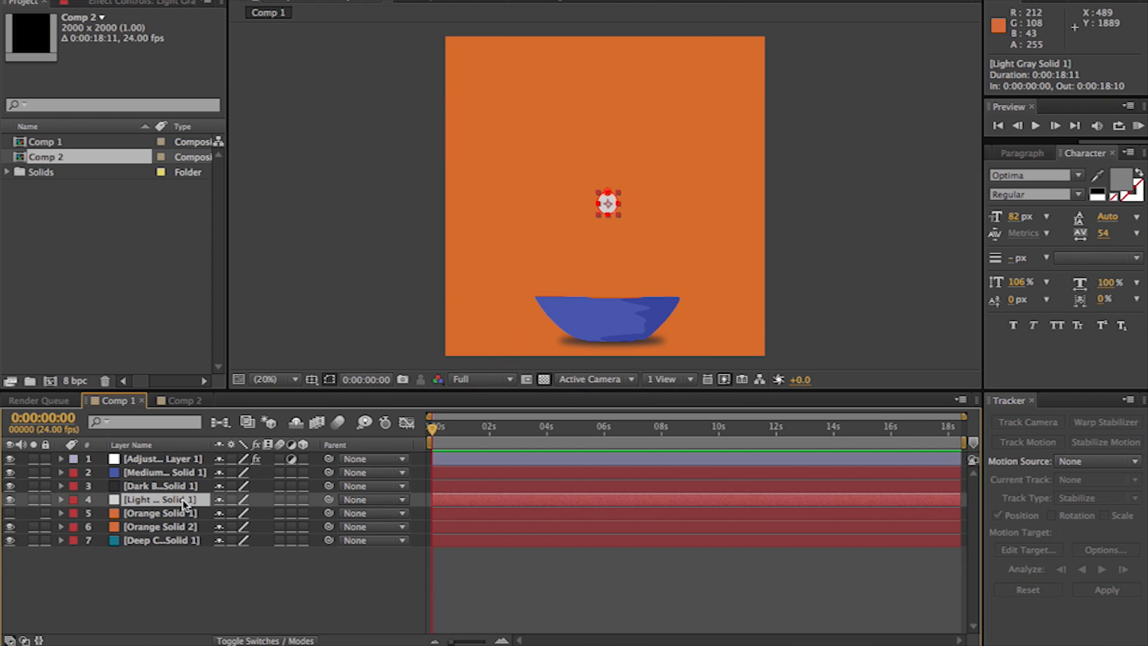
left_click(61, 500)
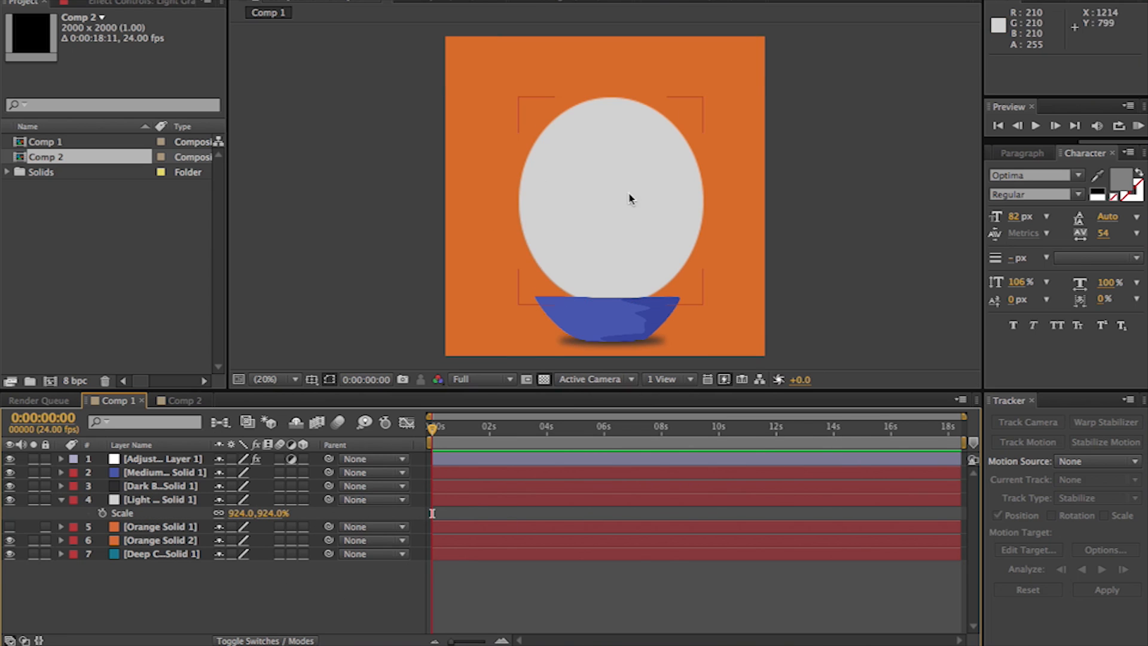
mouse_move(577, 276)
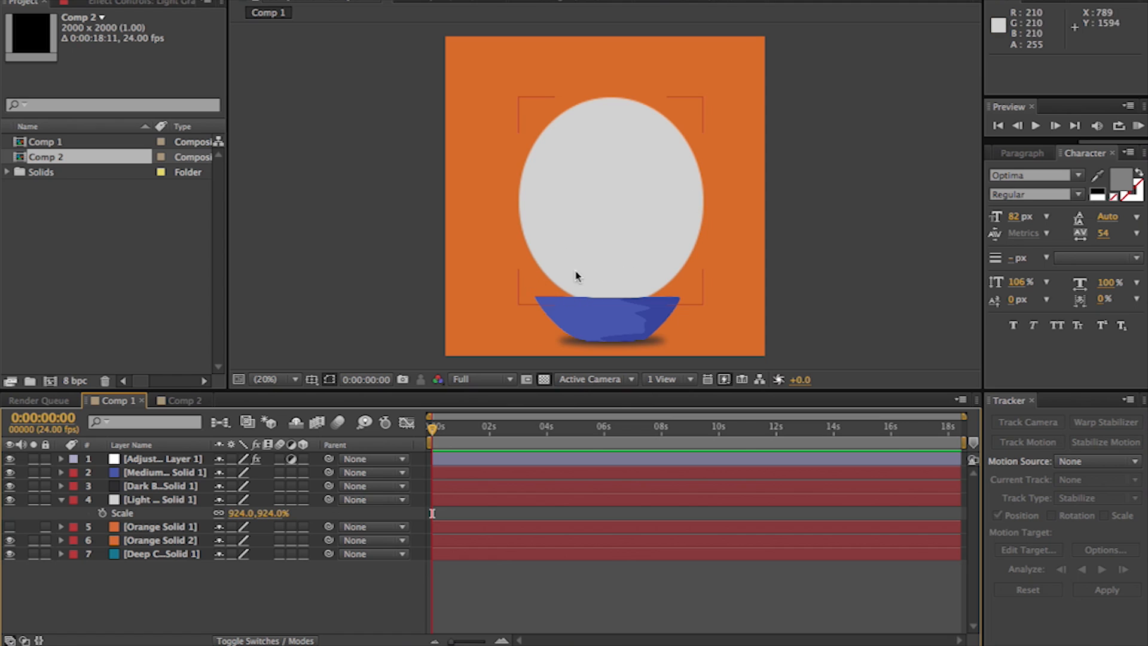
left_click(158, 501)
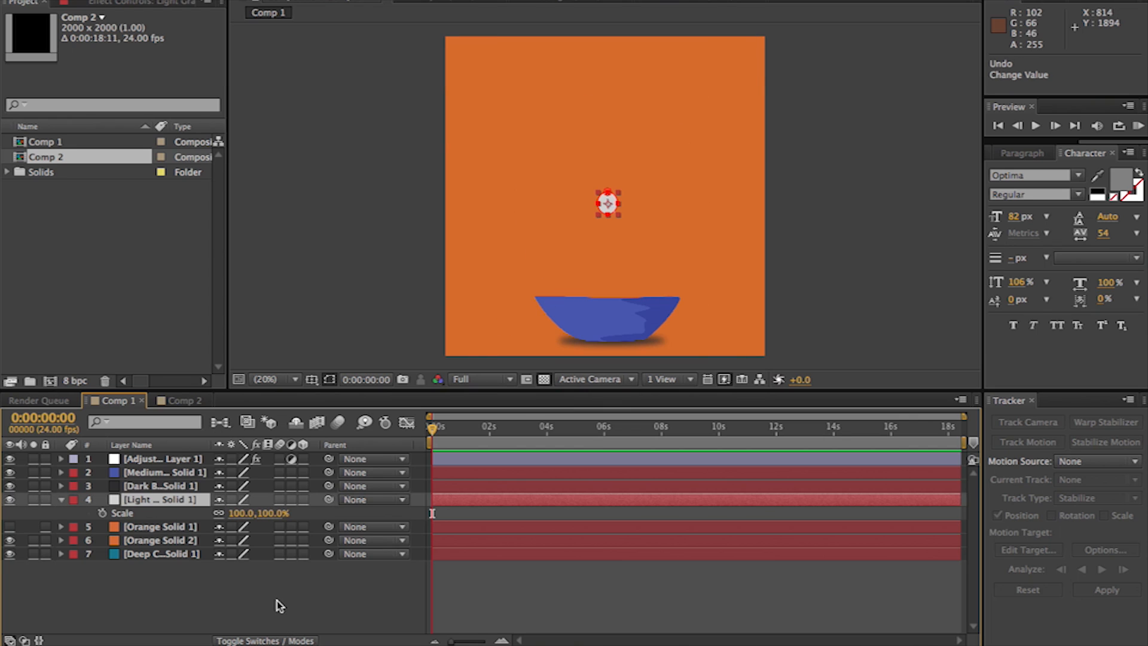
mouse_move(146, 504)
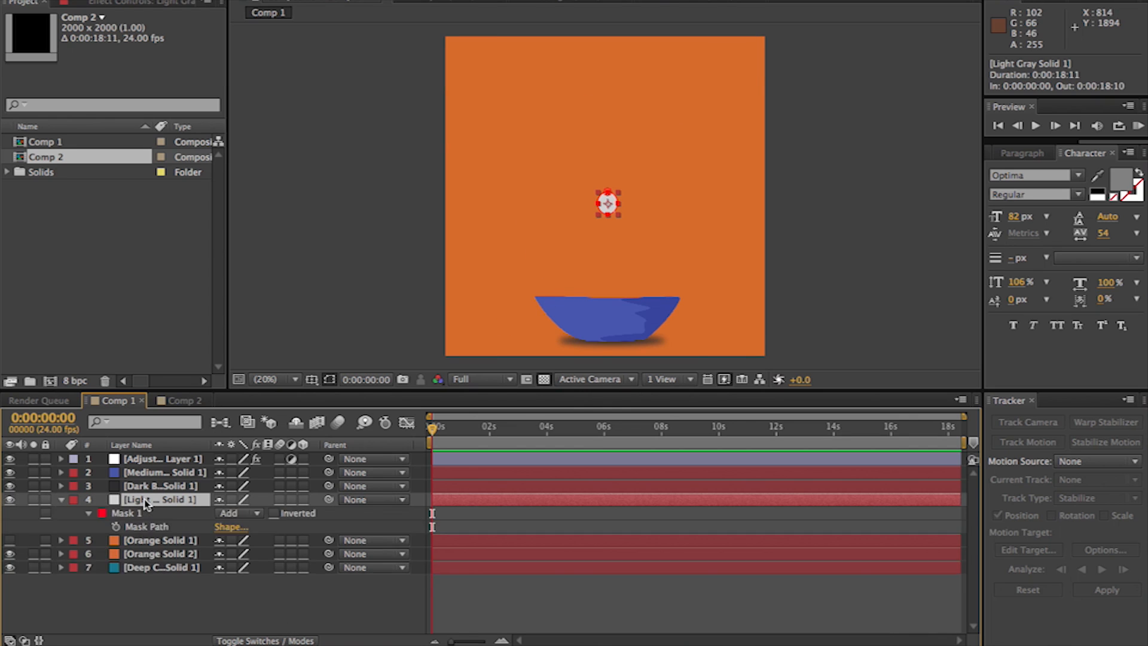
Move Light Gray Solid 1's ellipse mask above the blue bowl and stretch it into a large oval.
left_click(128, 513)
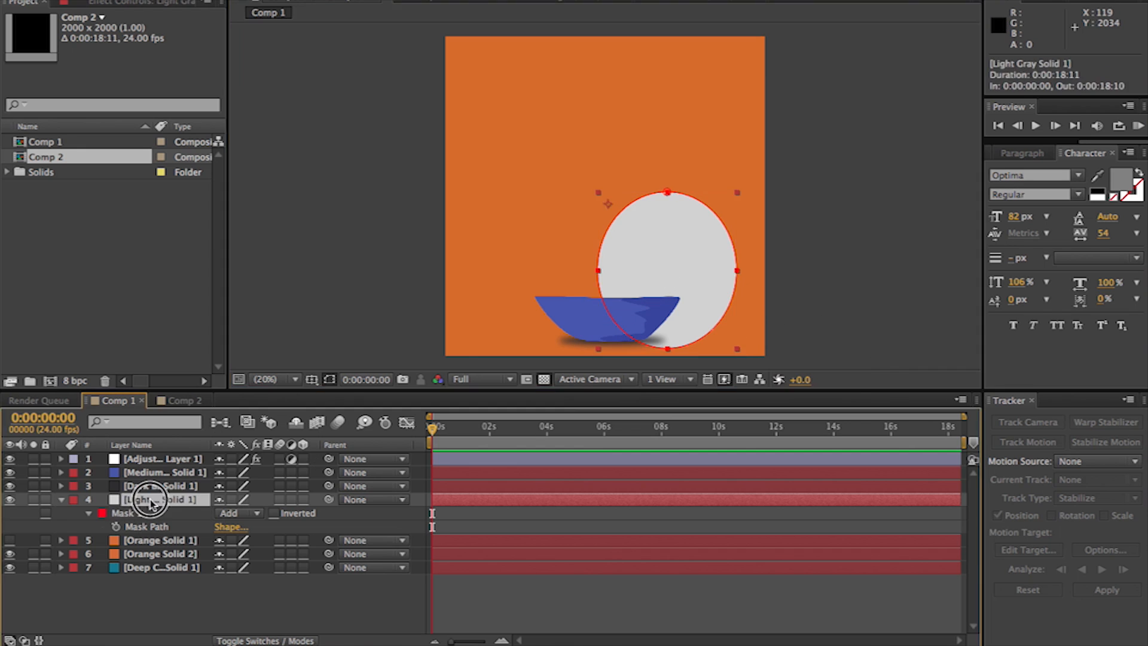
mouse_move(672, 274)
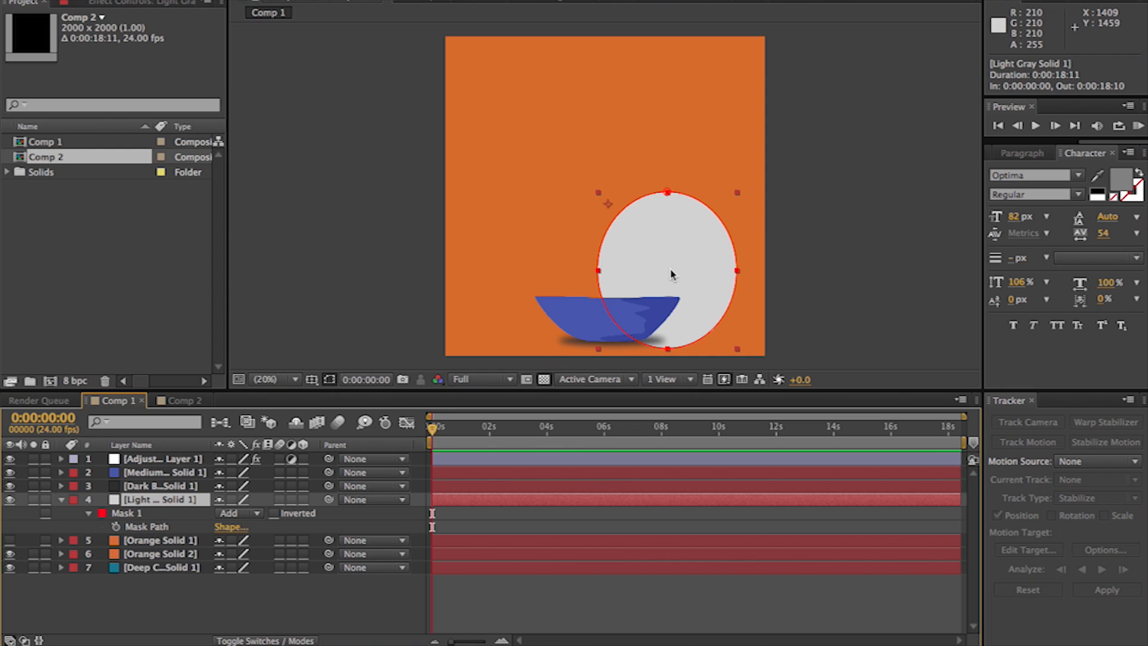
left_click_drag(666, 267, 657, 244)
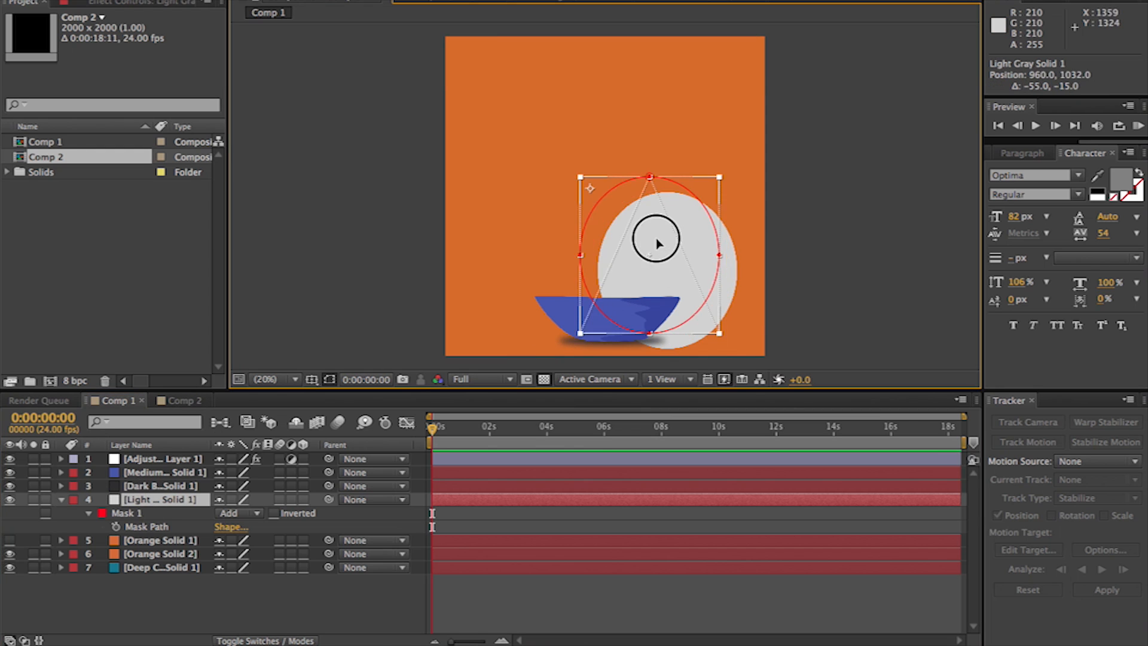
left_click_drag(657, 244, 613, 201)
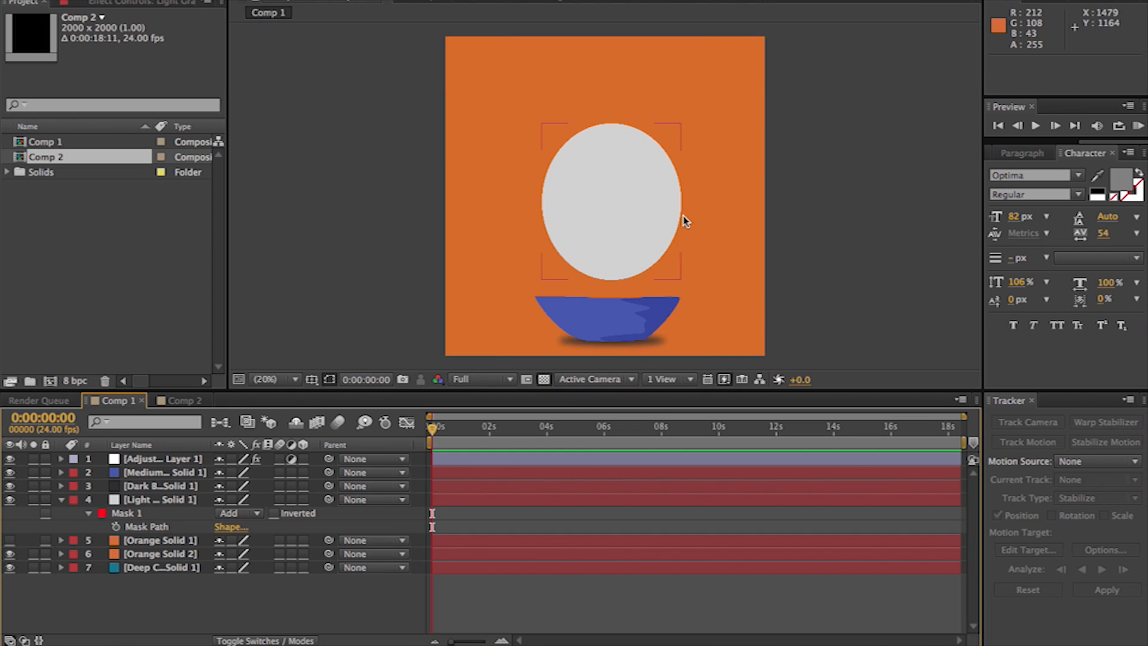
mouse_move(615, 150)
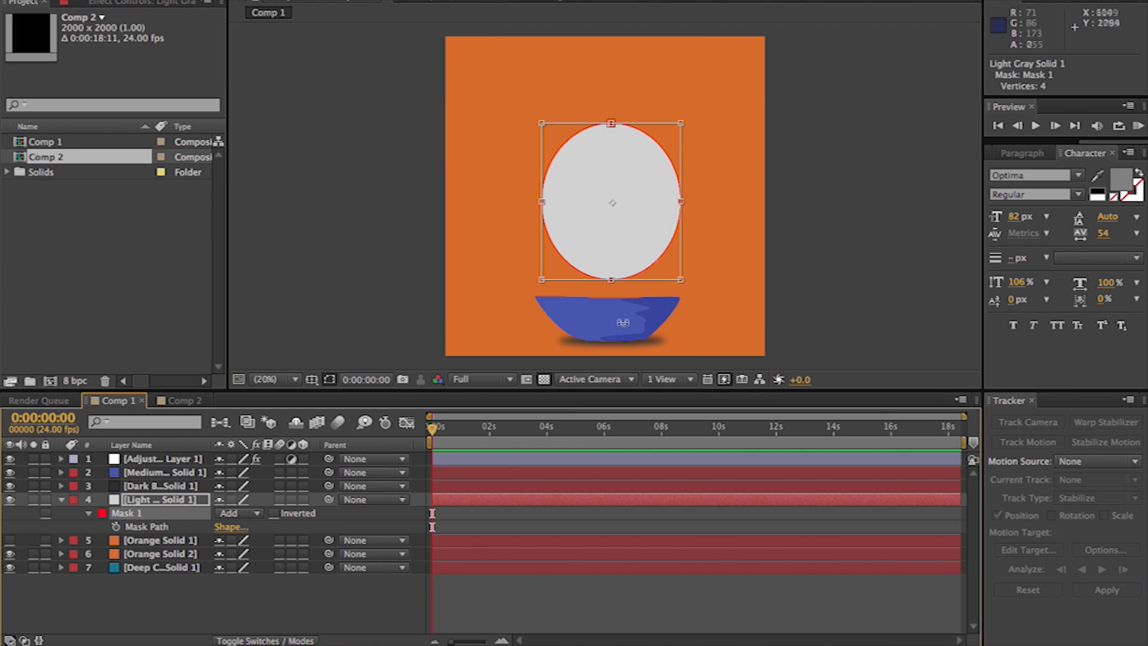
left_click_drag(677, 278, 729, 312)
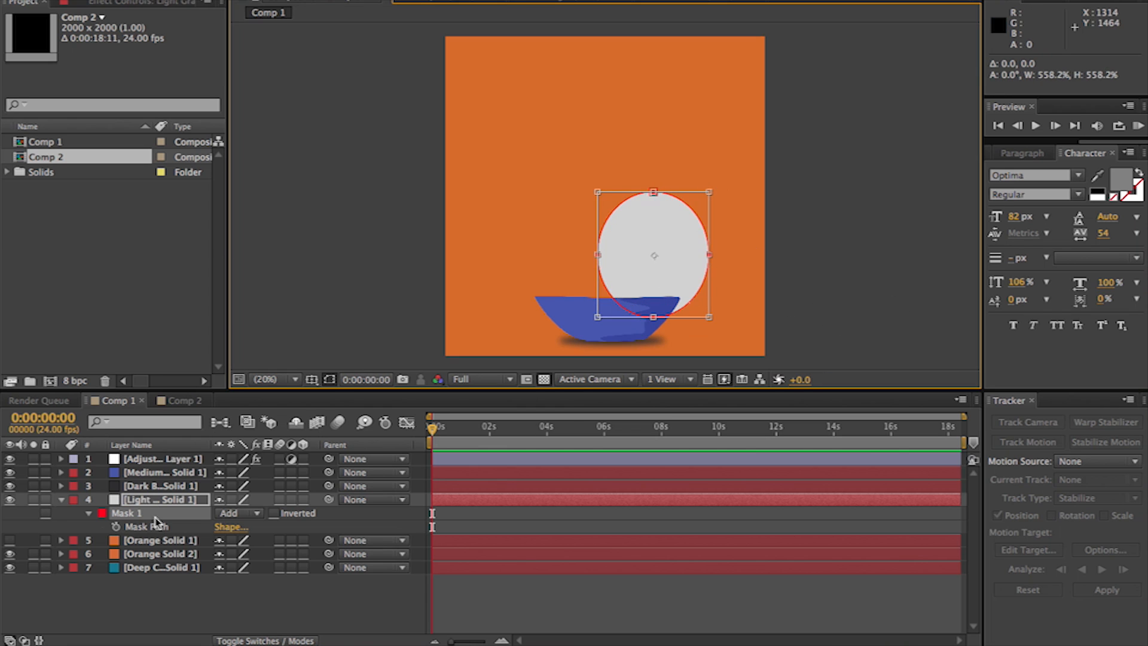
Shift-scale Mask 1 proportionally so the smaller oval sits centered above the bowl, then deselect.
left_click_drag(654, 256, 594, 206)
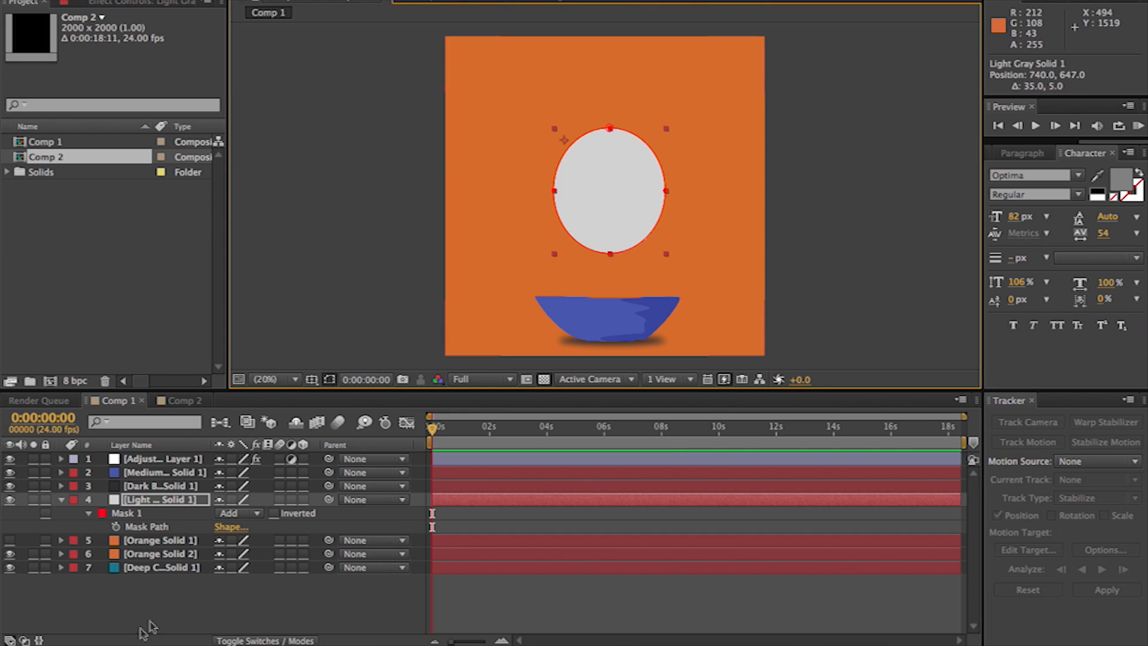
left_click(139, 606)
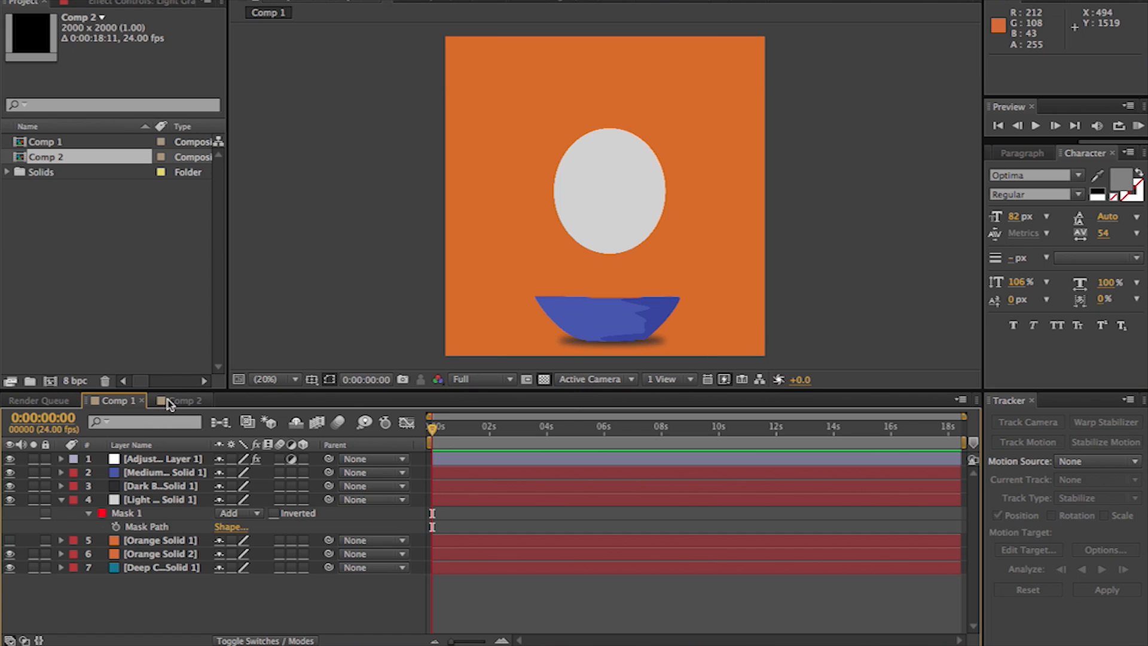
In Comp 2, scale all four masks of Light Gray Solid 2 together into a larger bar chart.
left_click(181, 401)
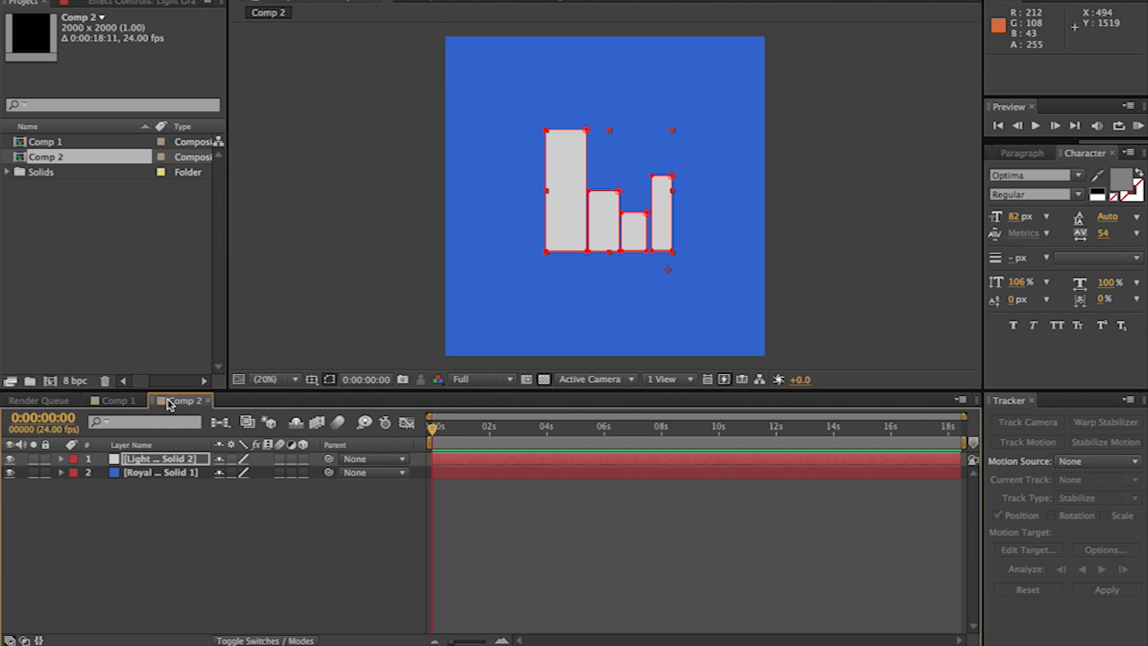
left_click(162, 459)
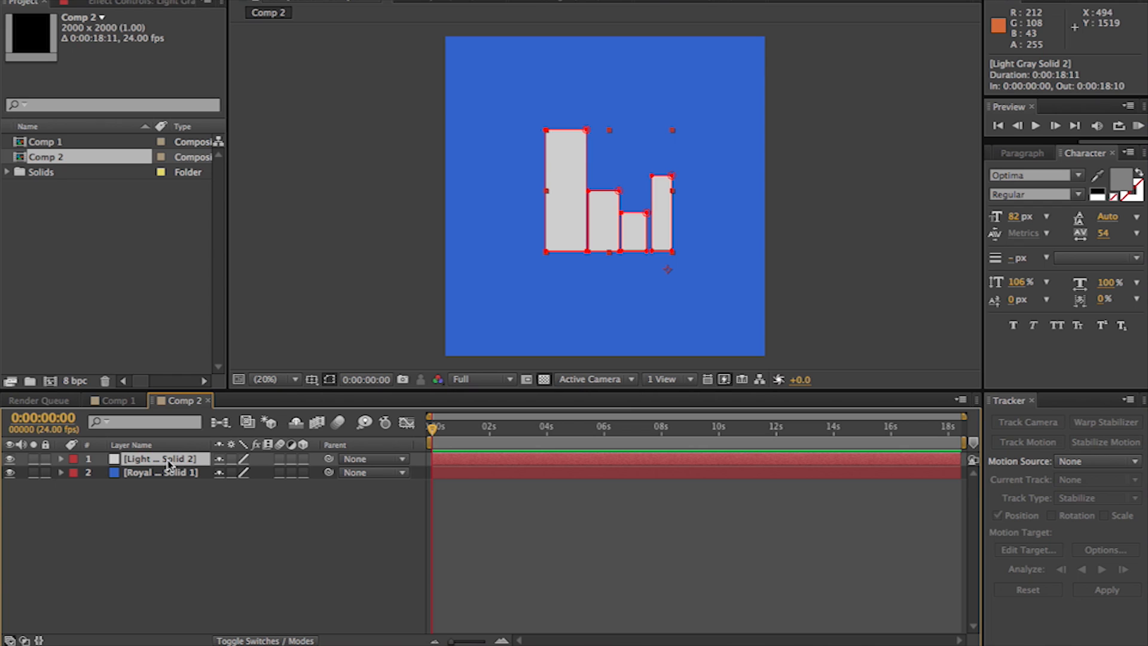
left_click(61, 459)
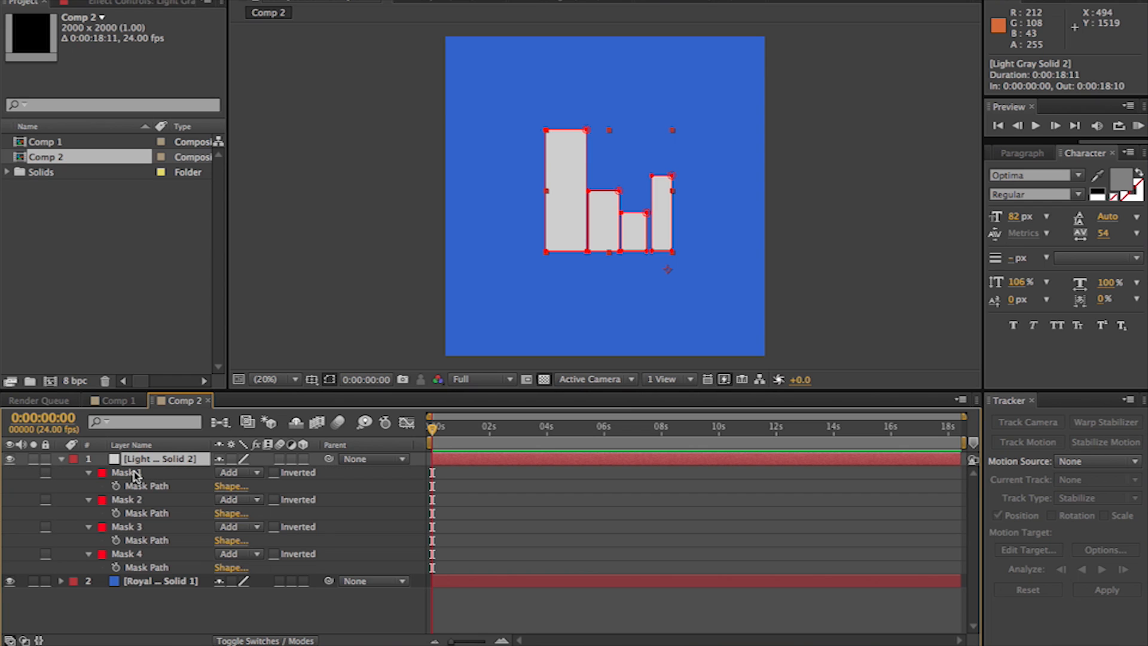
mouse_move(139, 475)
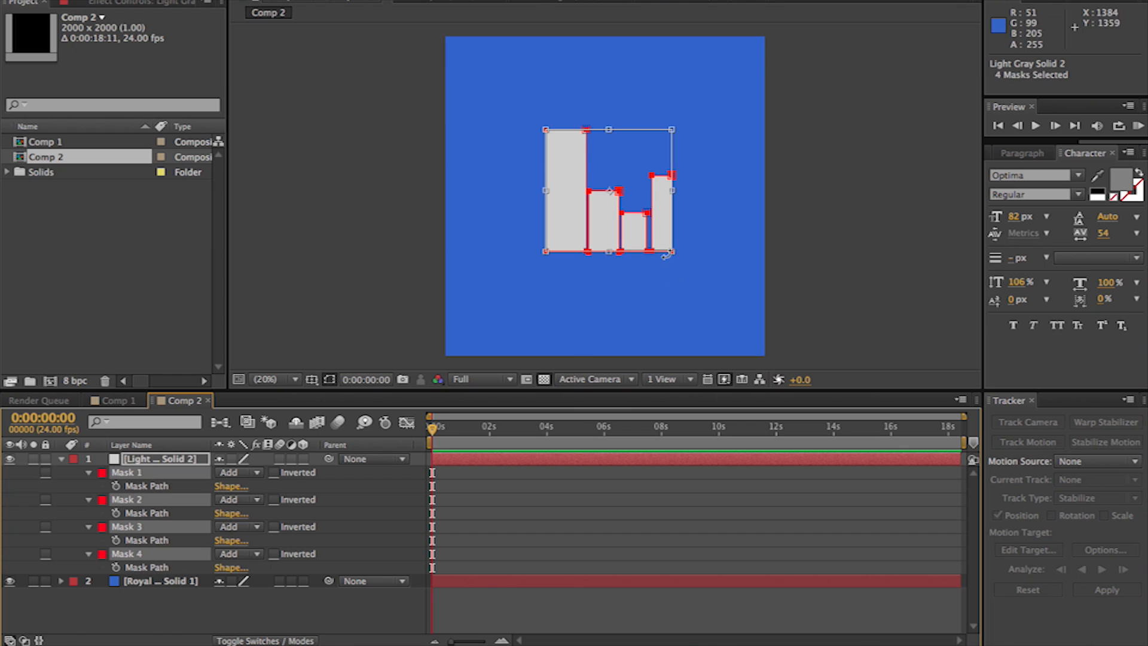
left_click_drag(666, 251, 756, 331)
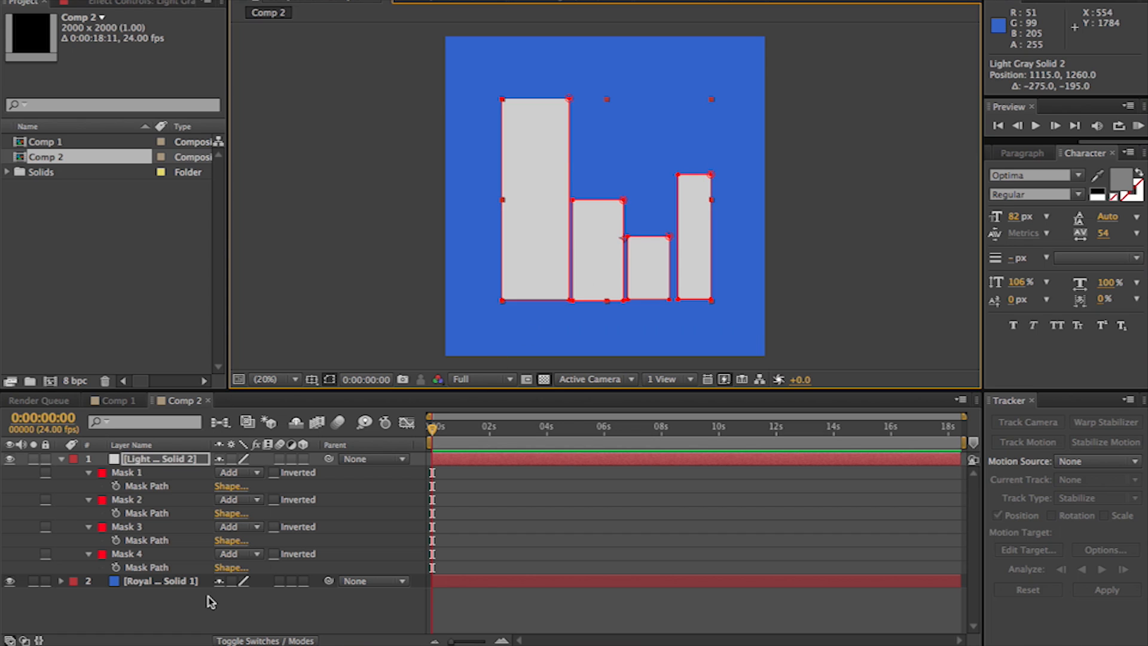
left_click(159, 459)
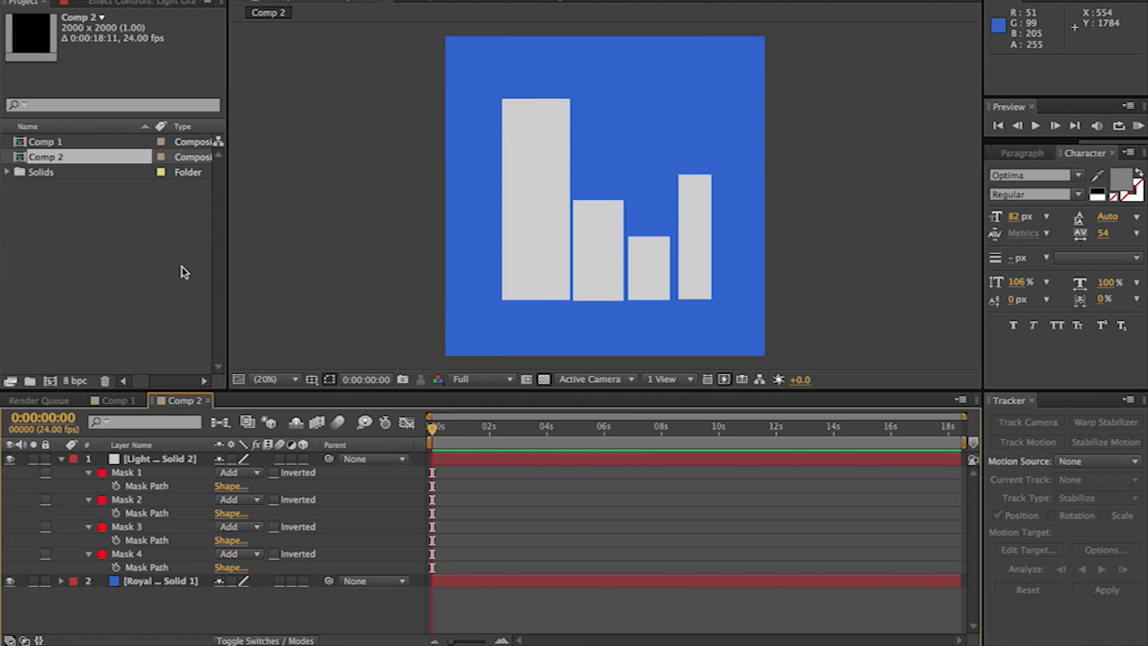
mouse_move(165, 214)
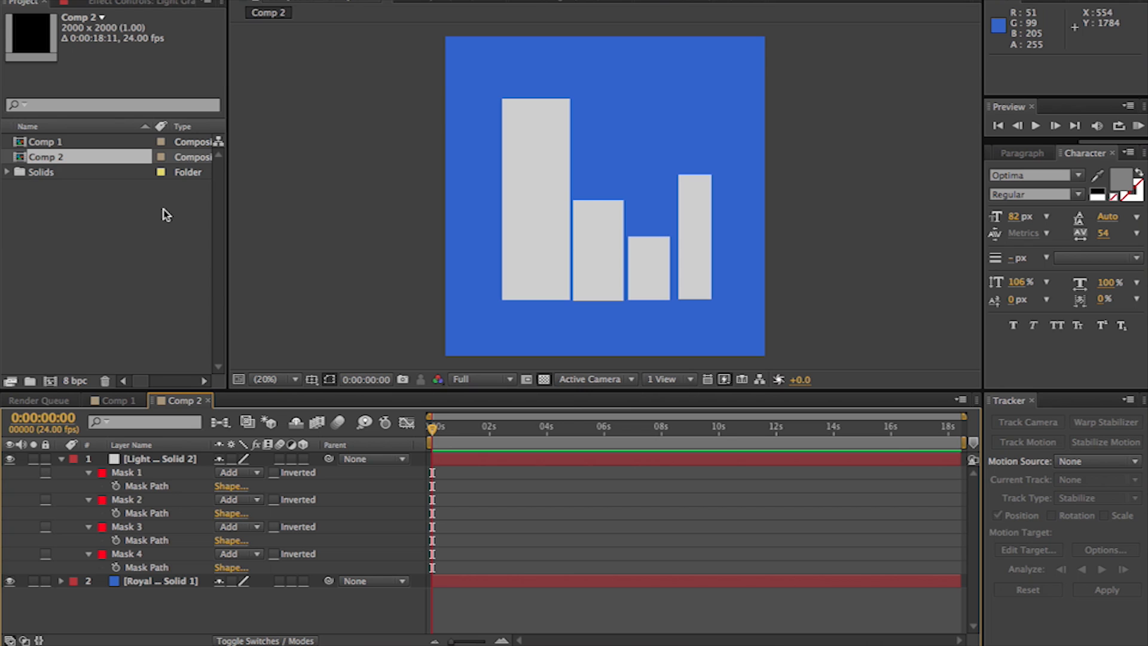
mouse_move(172, 221)
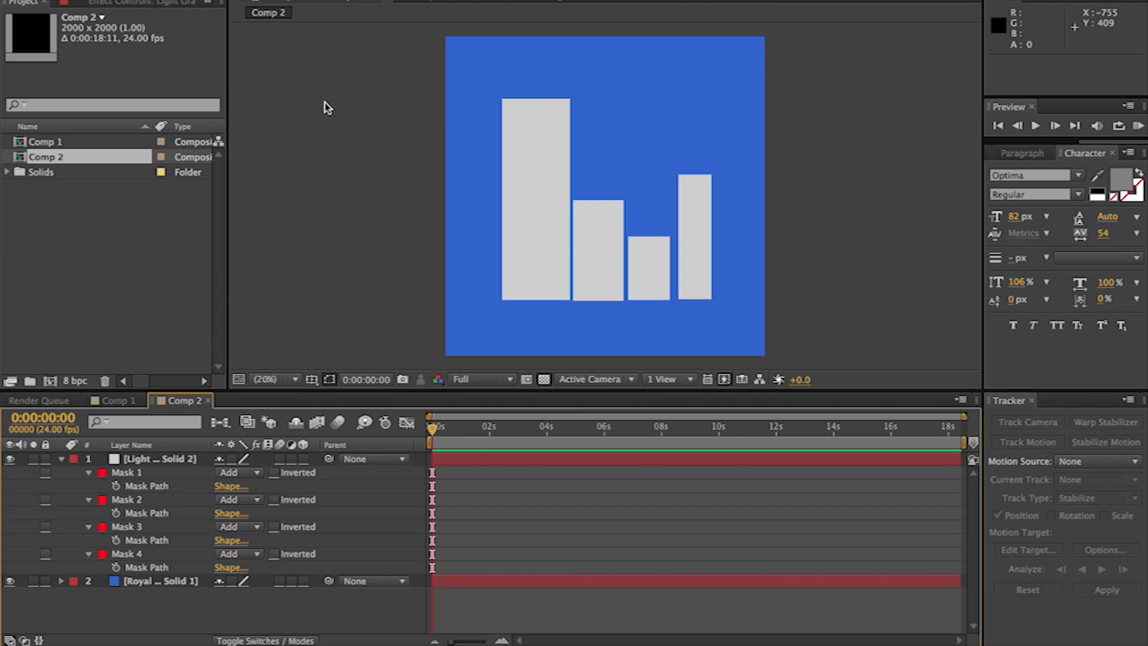
mouse_move(974, 15)
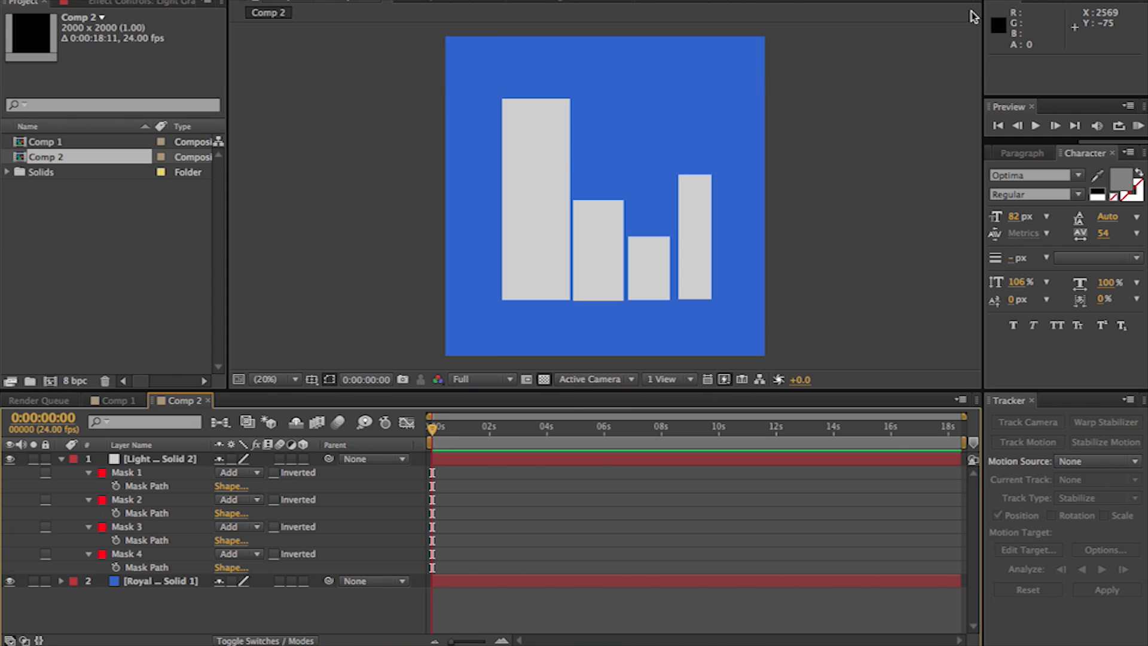